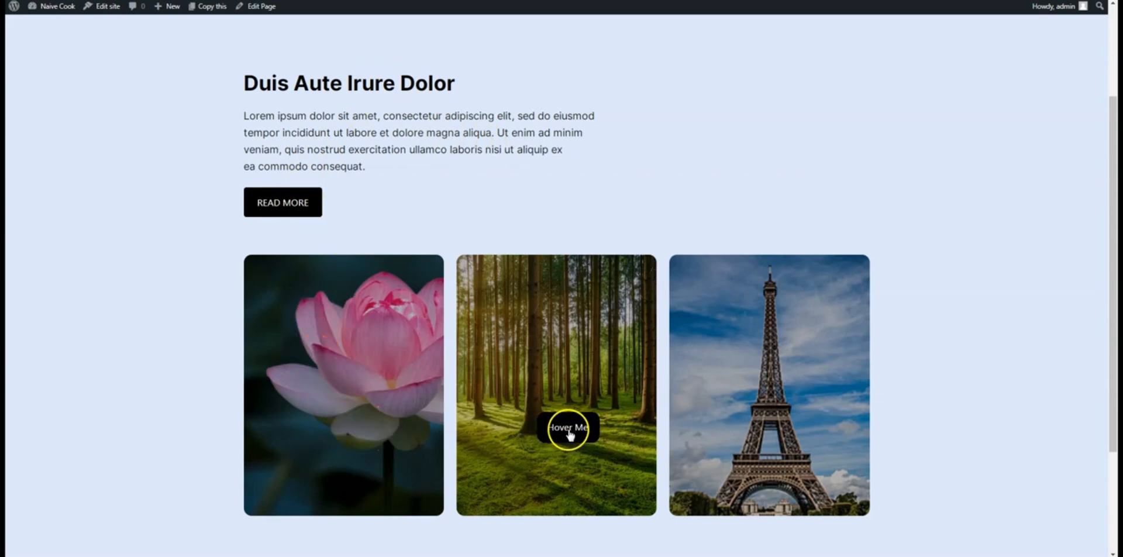
mouse_move(600, 444)
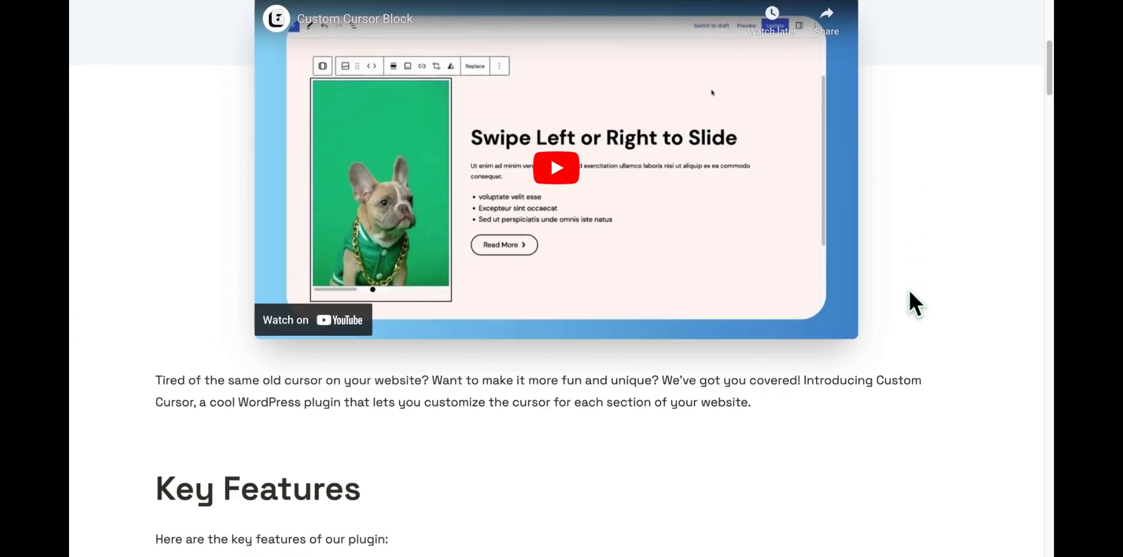
Step: Scroll down to the lotus image cover and show the block settings sidebar
scroll(down, 3)
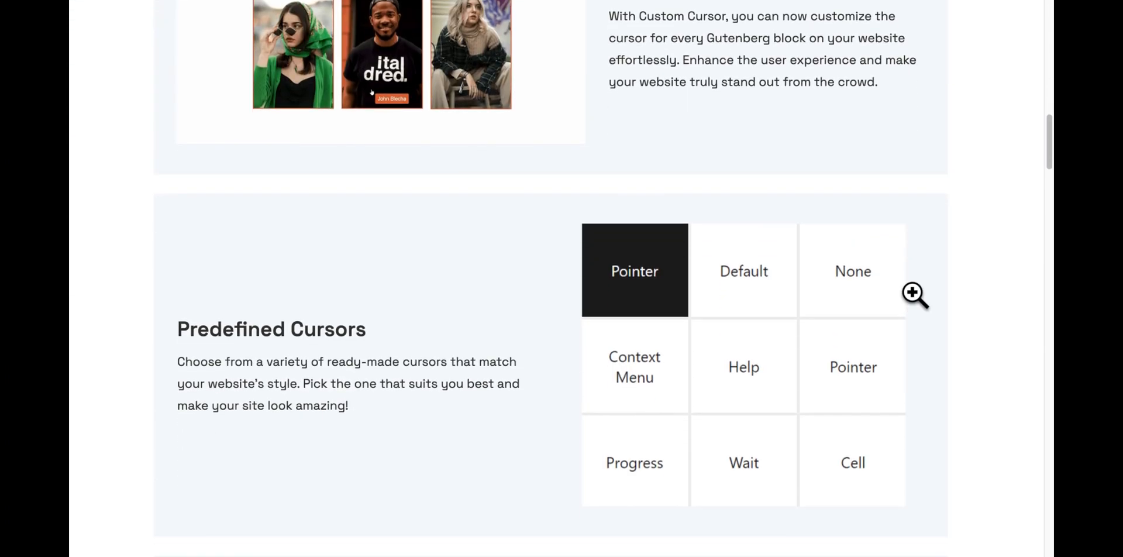
scroll(down, 3)
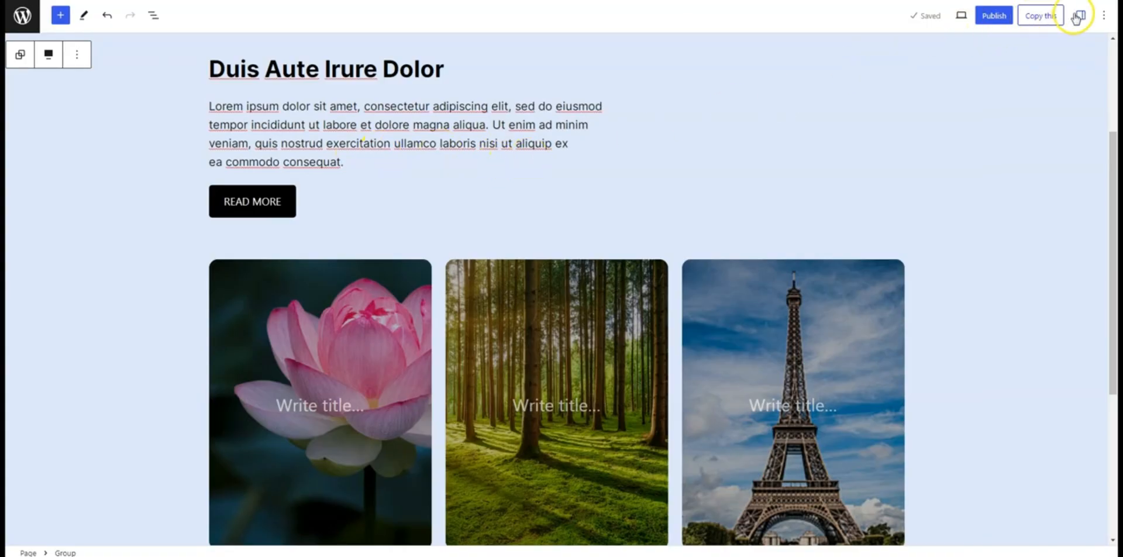
click(1081, 15)
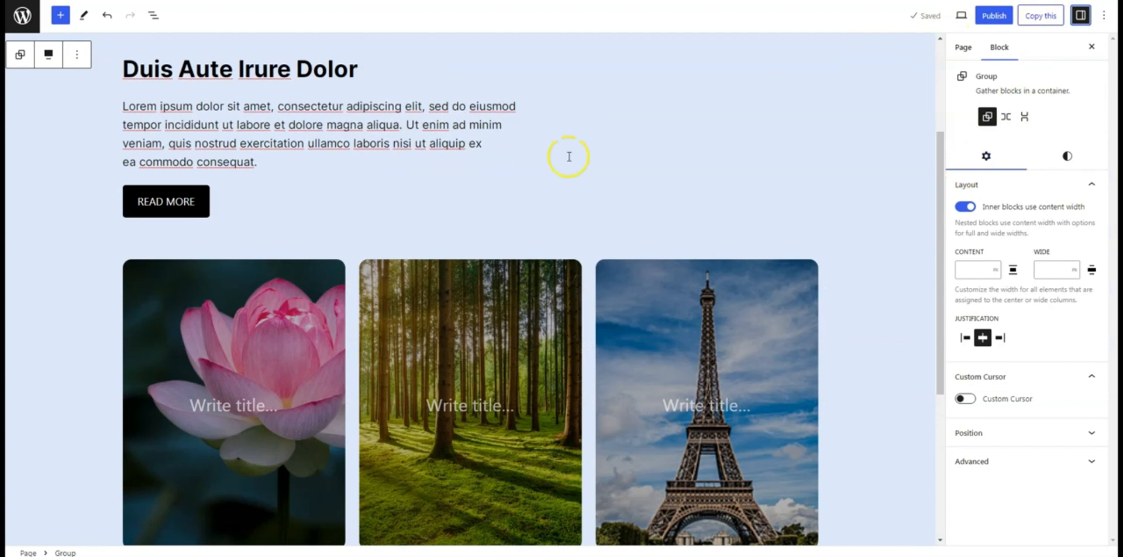
mouse_move(313, 256)
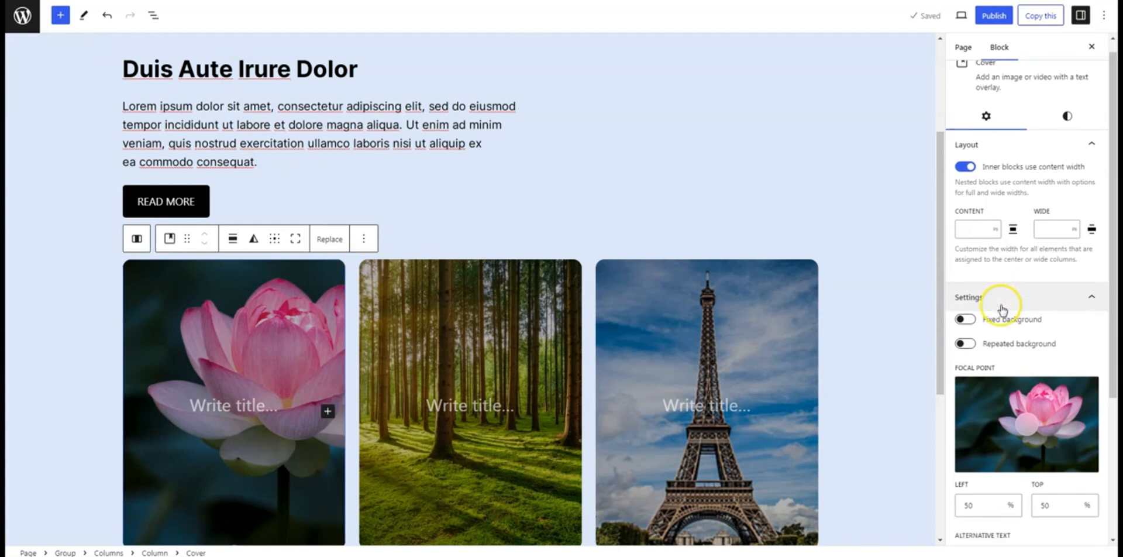
Step: Turn on Custom Cursor and Follow Content for the lotus cover using the orange play-icon image
scroll(down, 3)
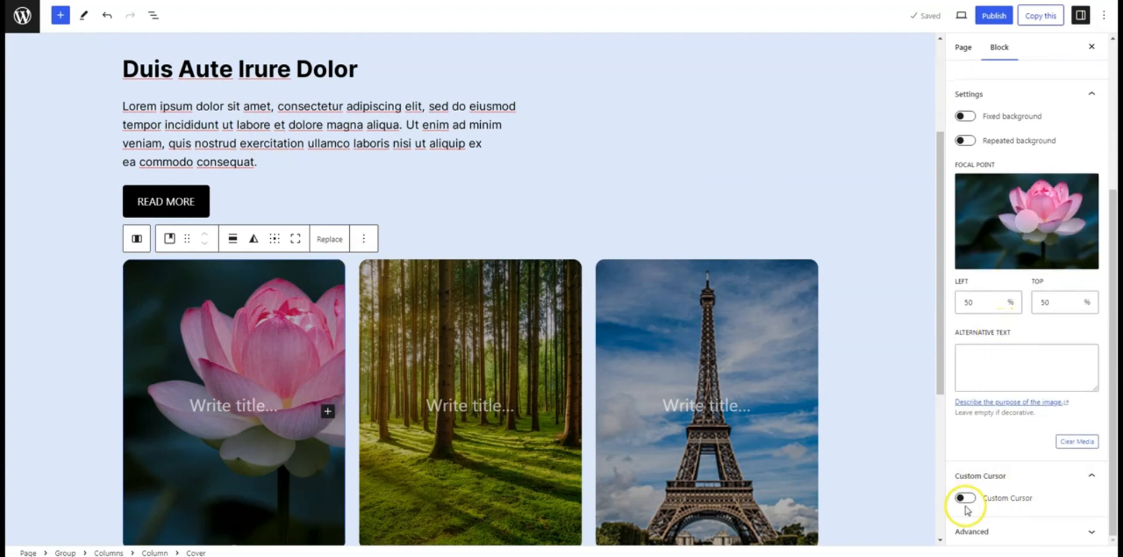
click(964, 497)
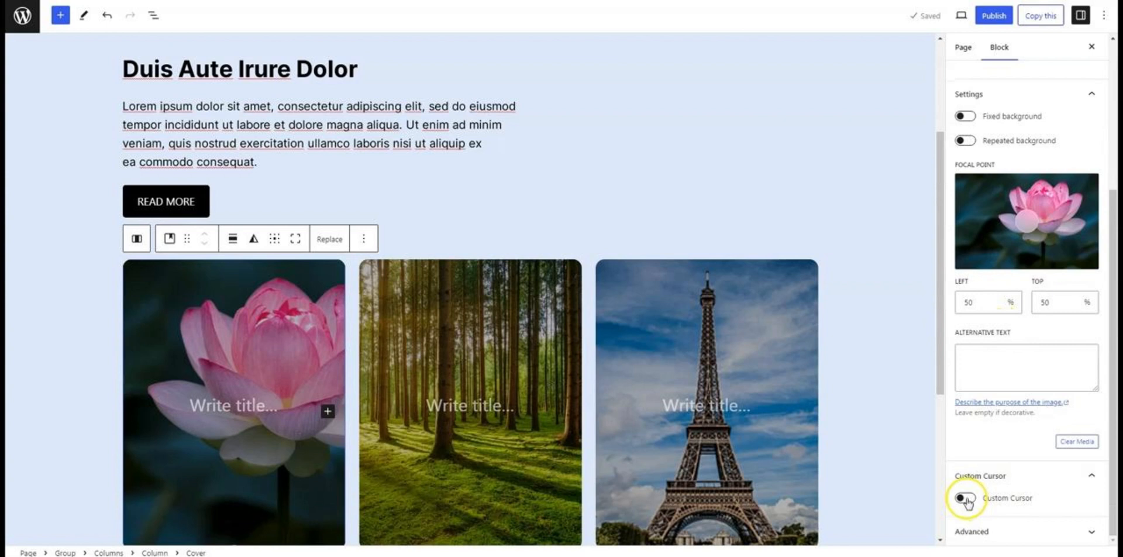
click(965, 498)
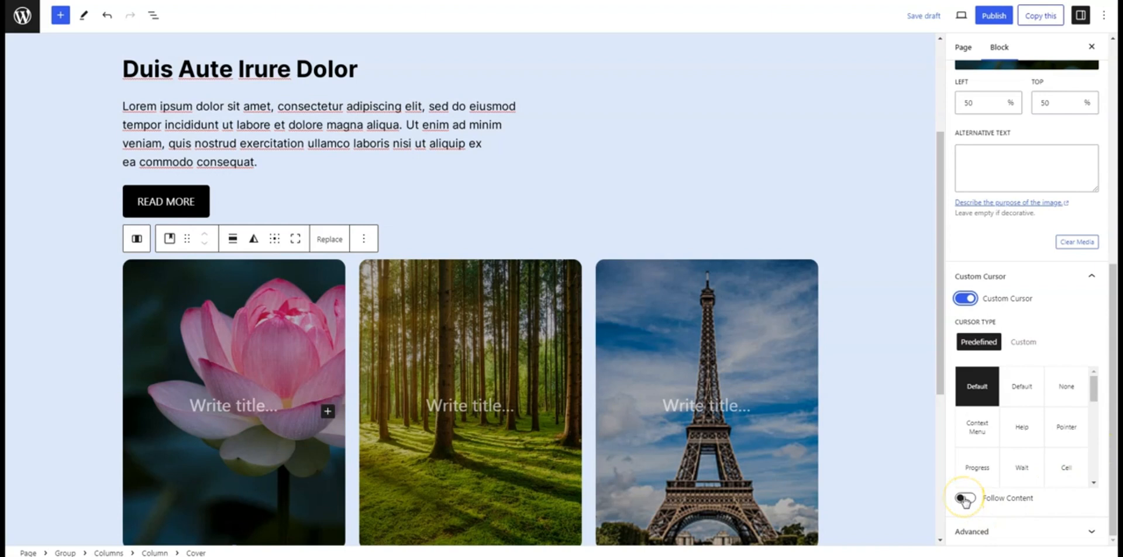
click(965, 498)
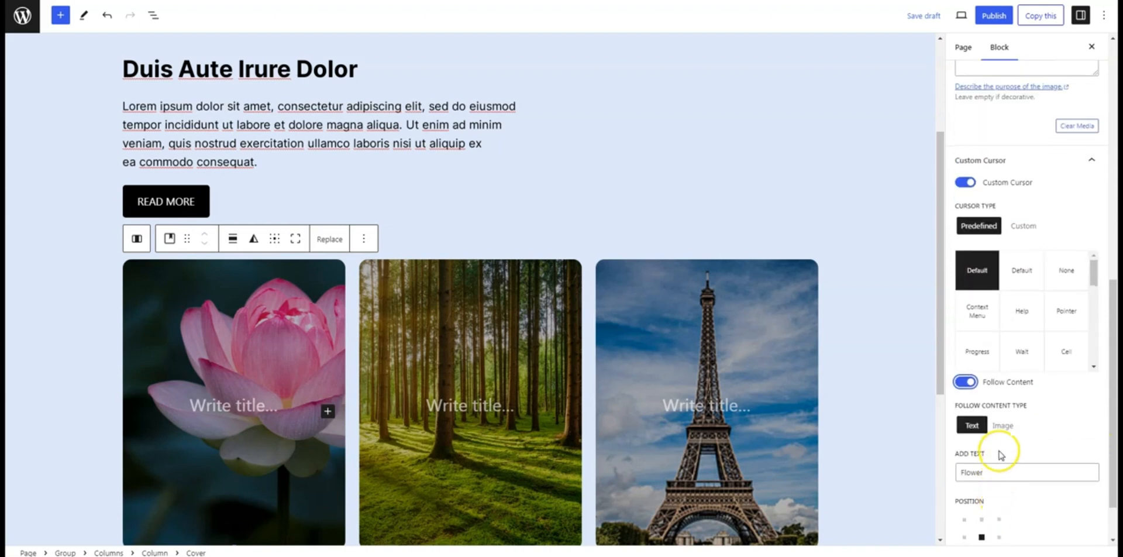
click(1002, 425)
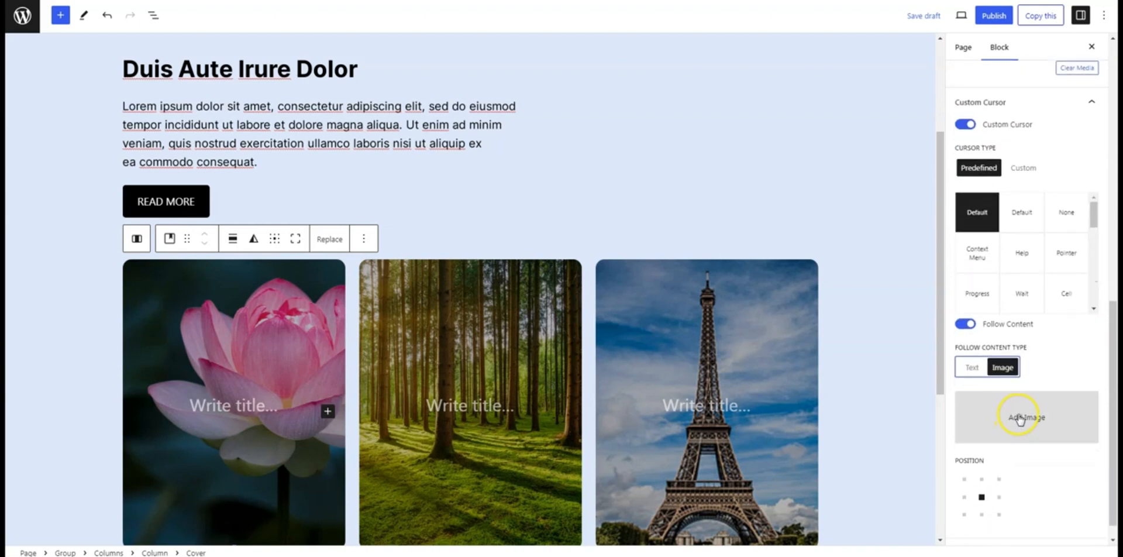
click(1026, 417)
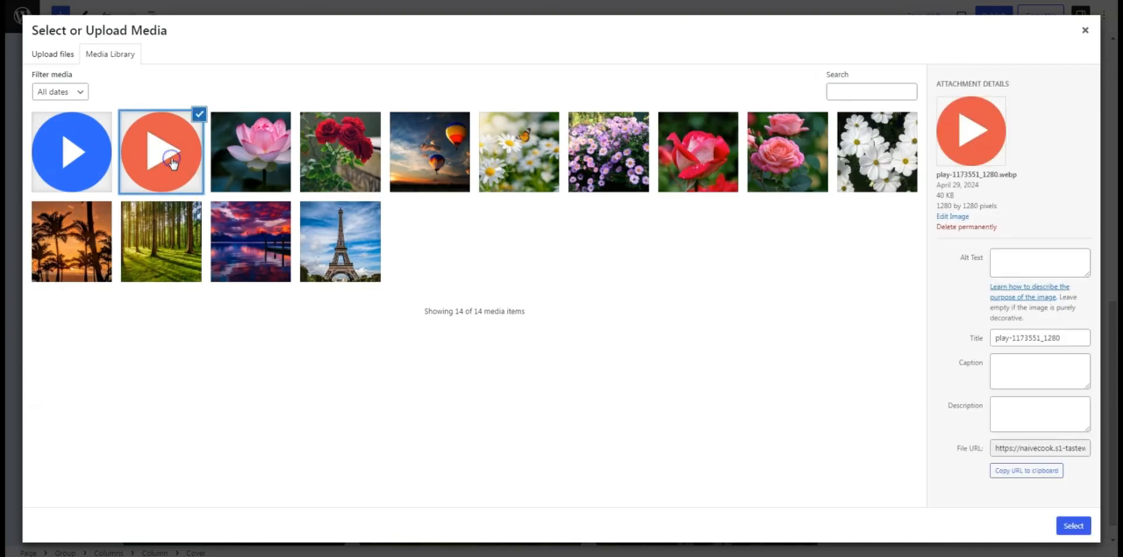
click(1072, 525)
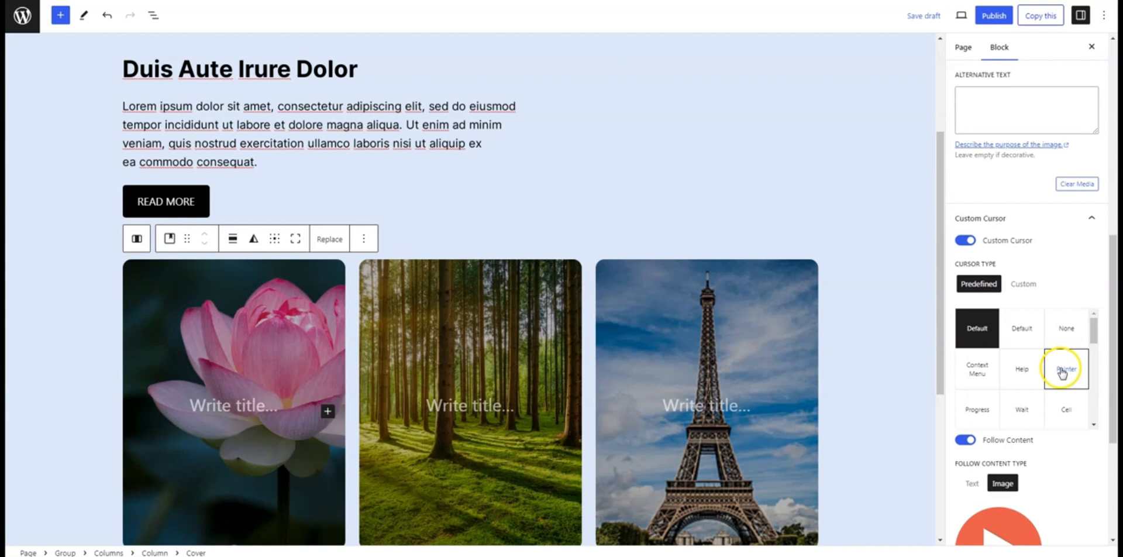
Step: Set the lotus cover cursor to Pointer and enable Custom Cursor on the READ MORE button
click(1065, 369)
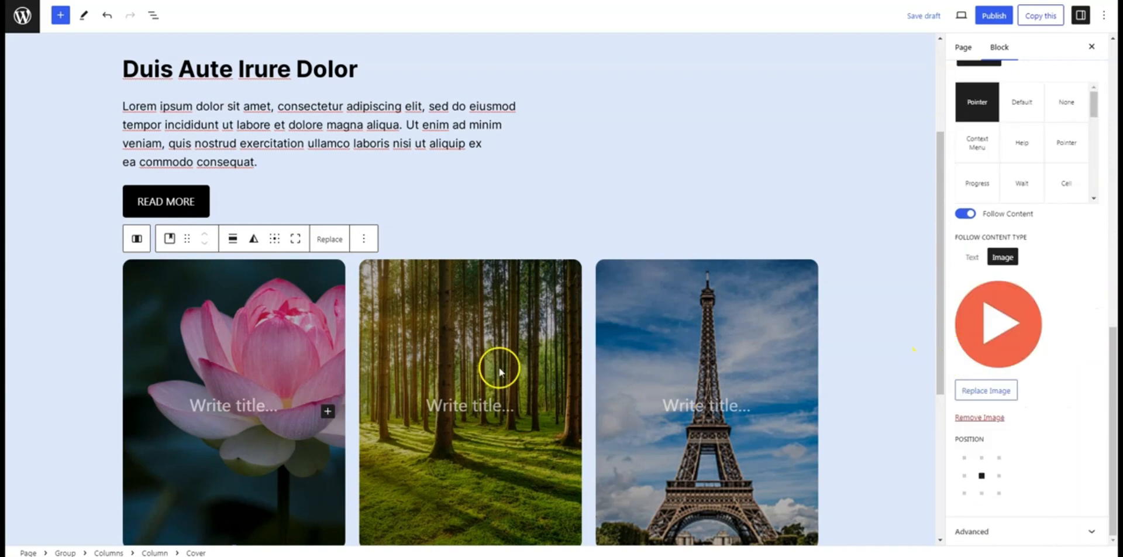
mouse_move(222, 380)
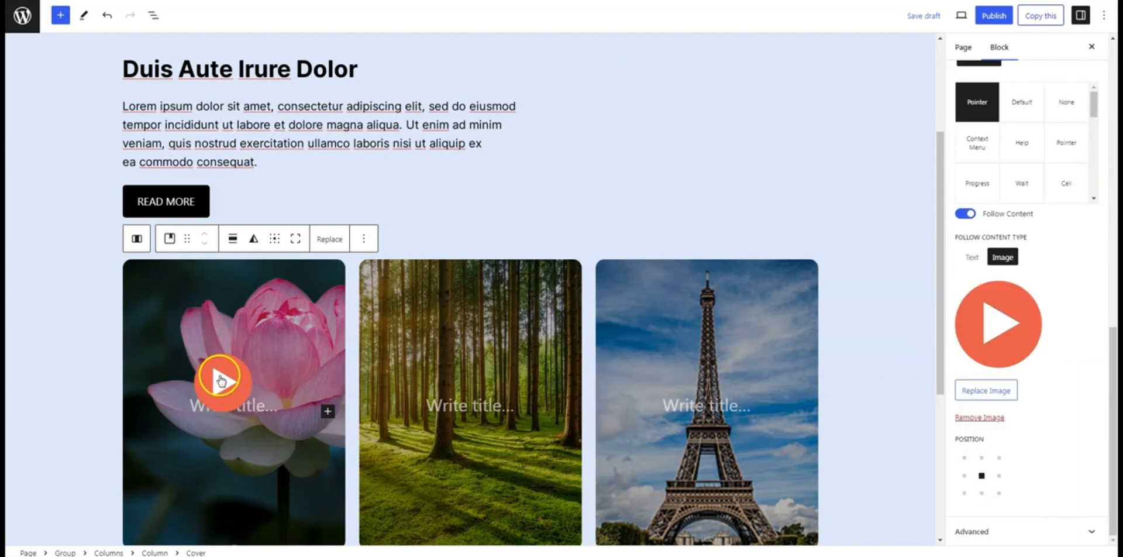
click(165, 200)
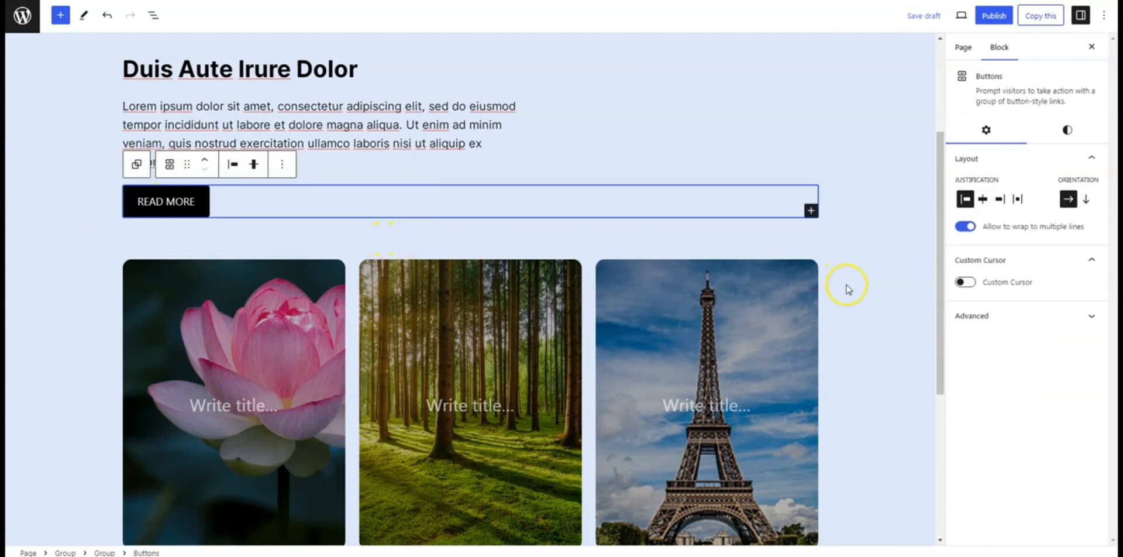
click(964, 282)
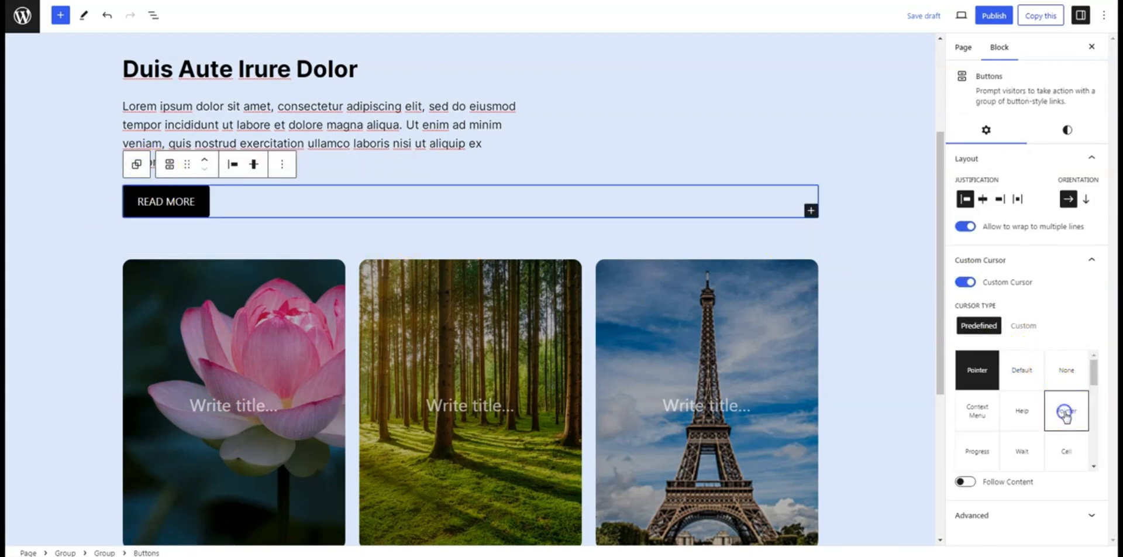
click(470, 401)
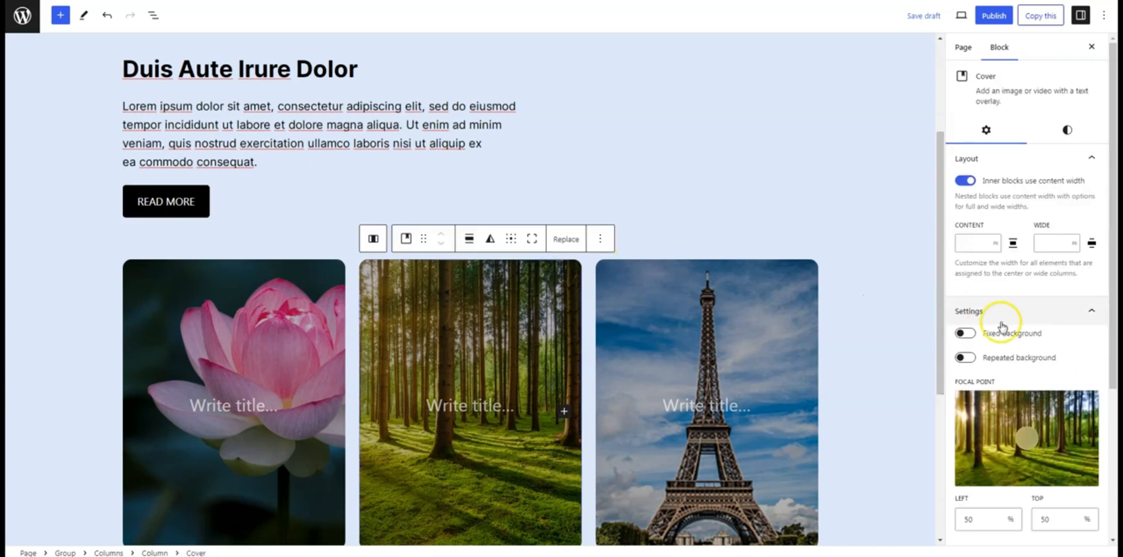
Step: Enable Custom Cursor on the forest cover with a 'Hover Me' text follow label
scroll(down, 3)
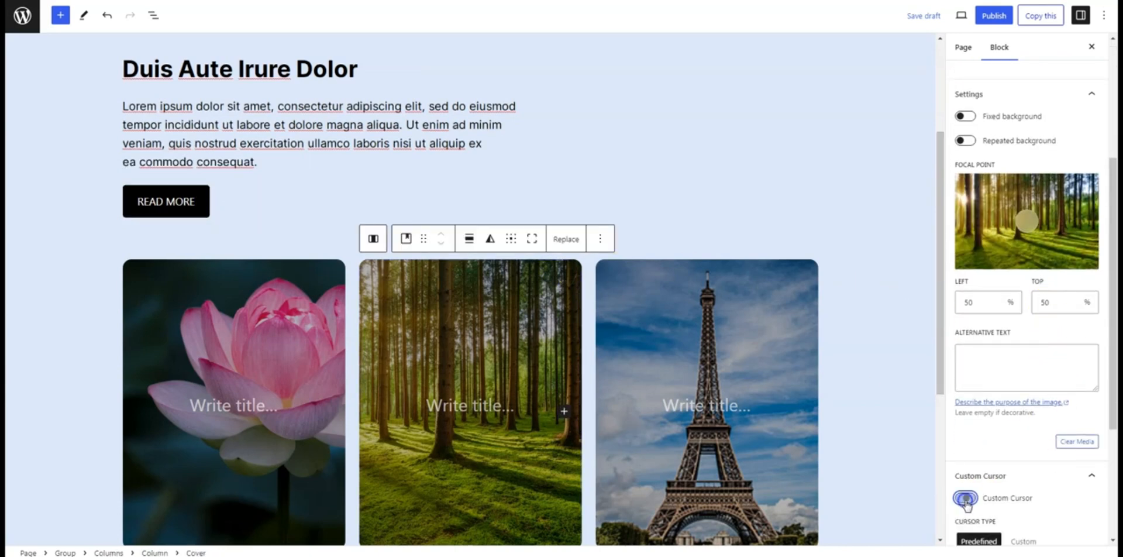
click(964, 498)
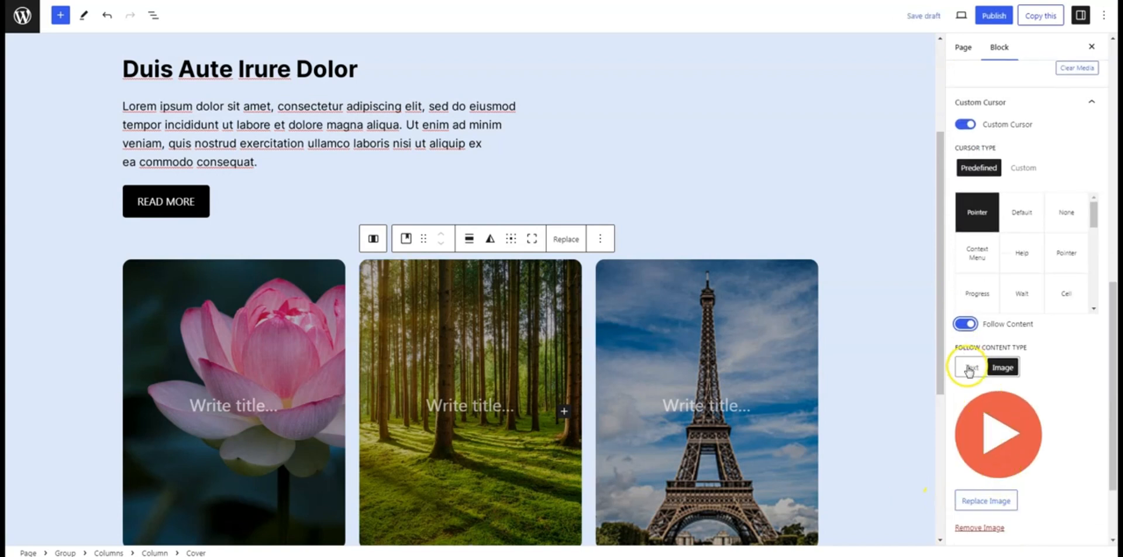
click(971, 366)
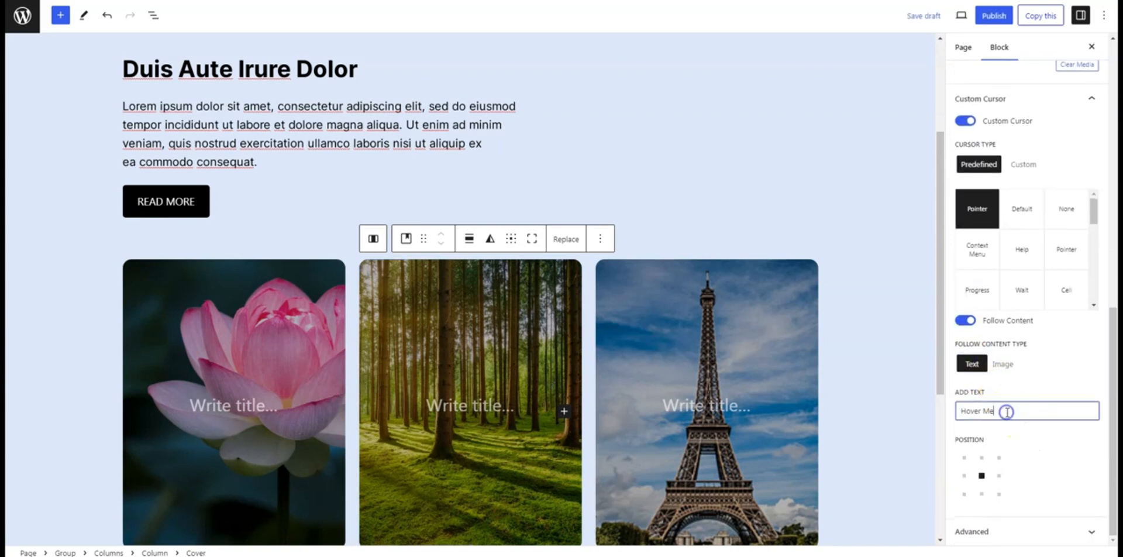
mouse_move(529, 351)
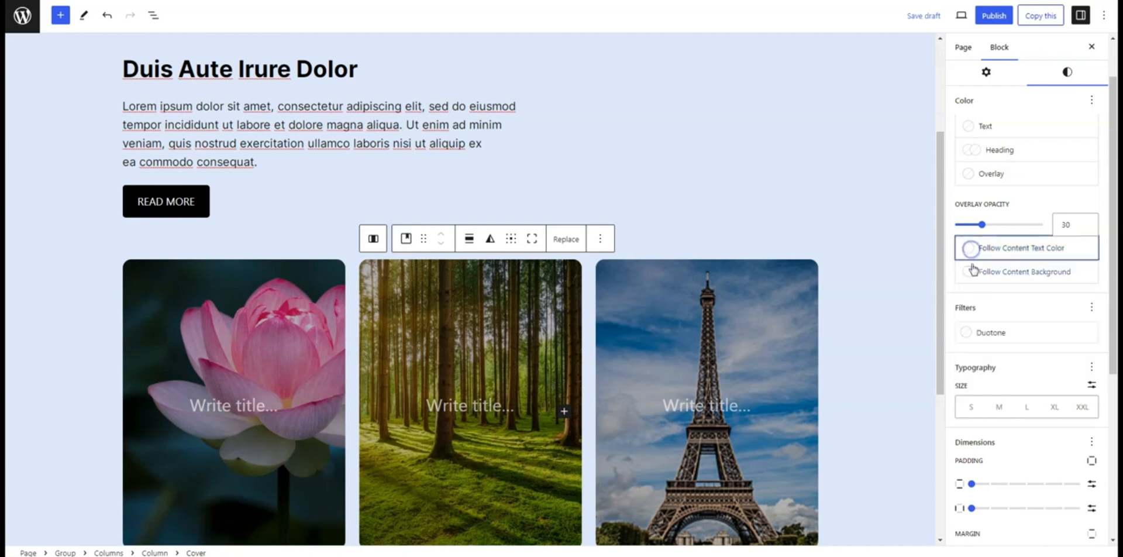
Step: Set Follow Content padding to 20 px, then publish and view the live page
click(973, 271)
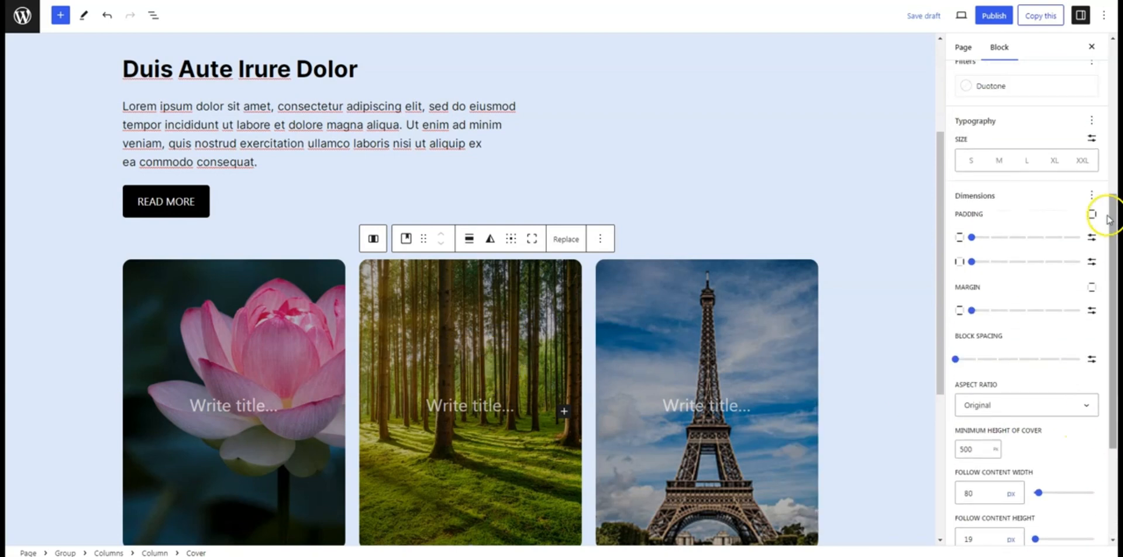
scroll(down, 3)
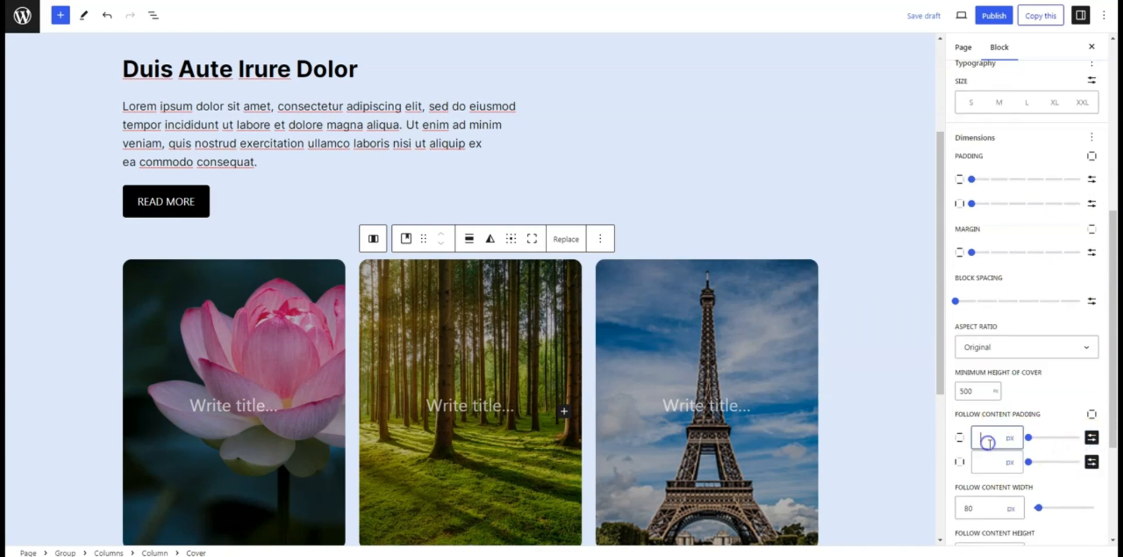
text(20)
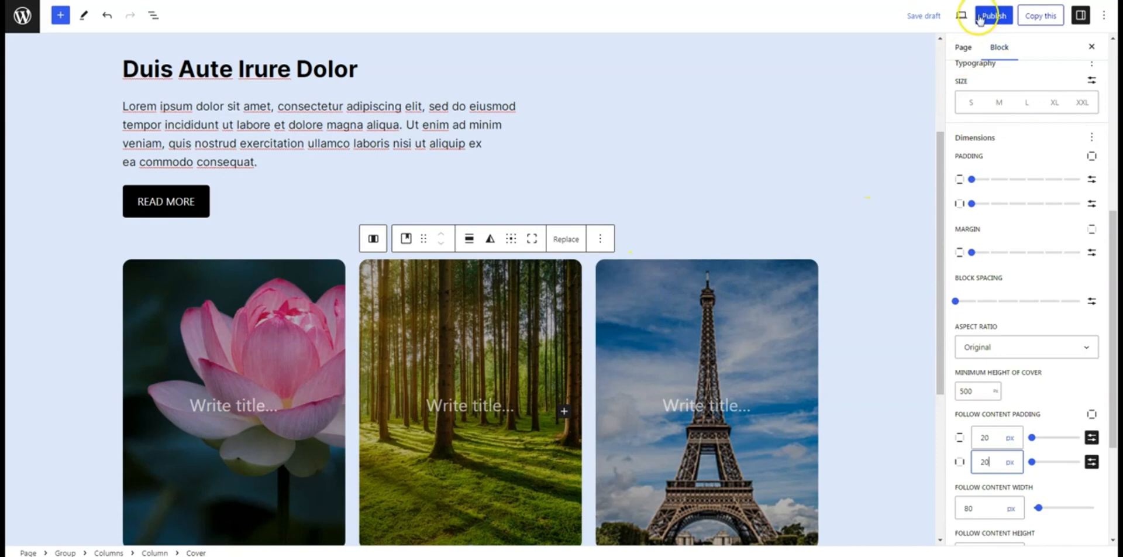
click(993, 15)
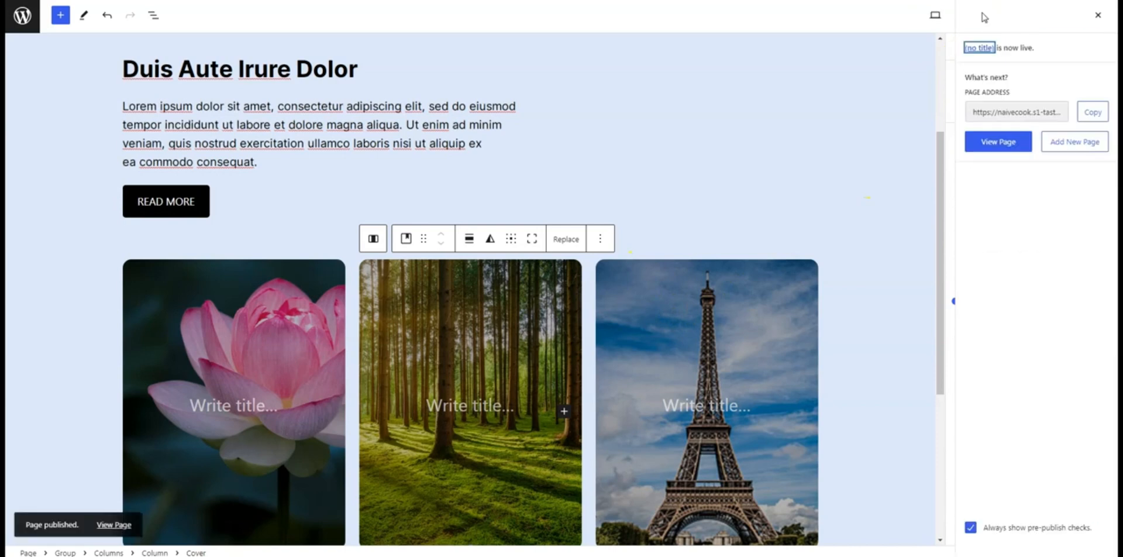
click(998, 141)
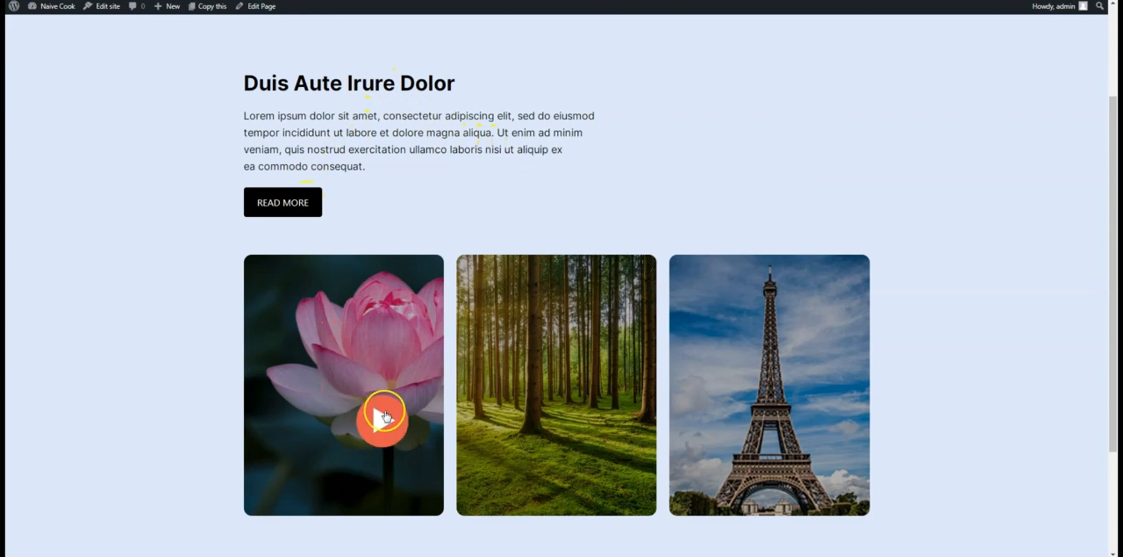
mouse_move(555, 430)
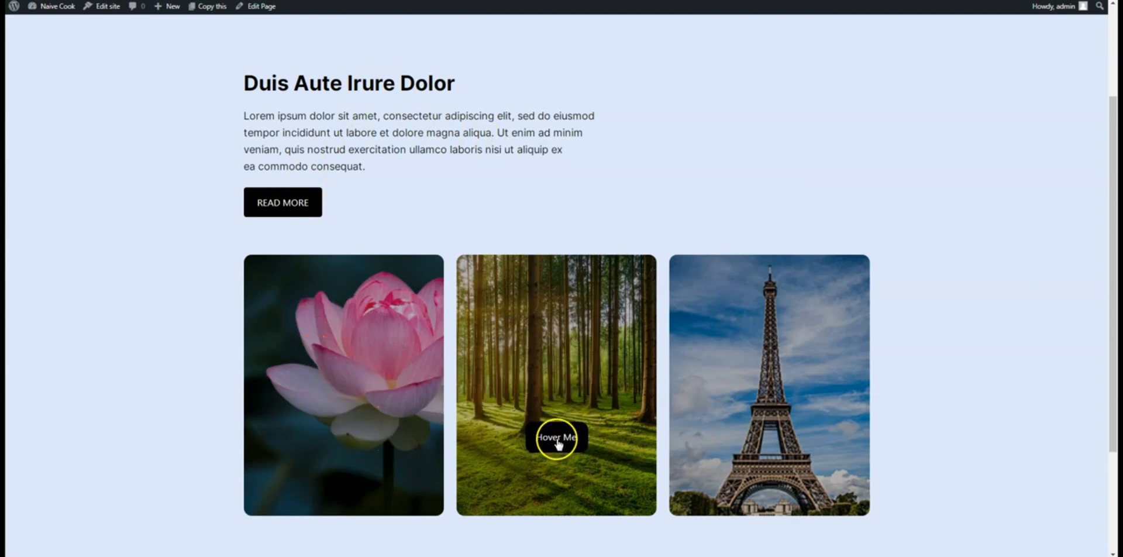
mouse_move(488, 417)
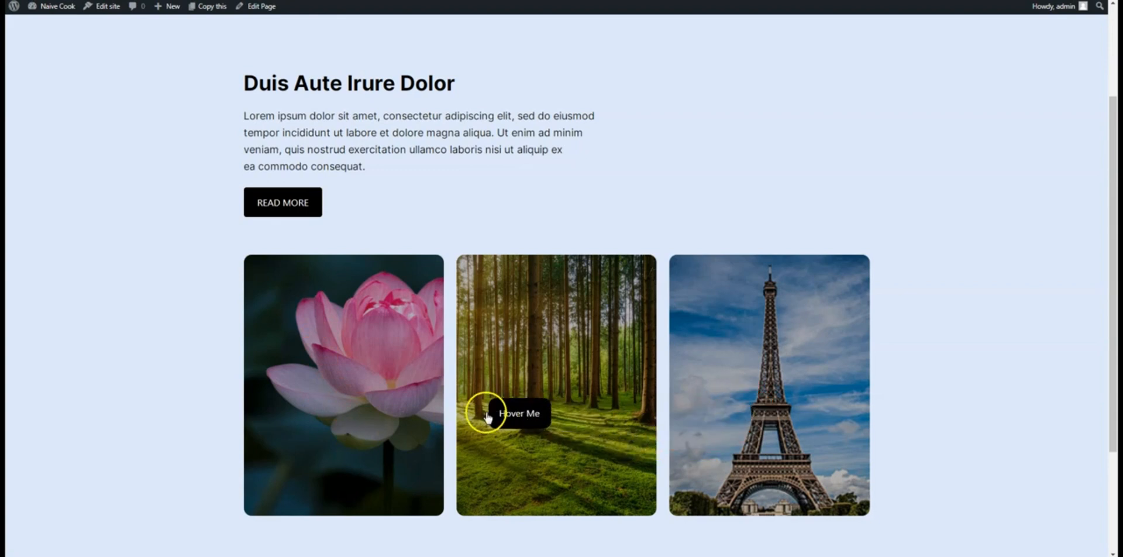